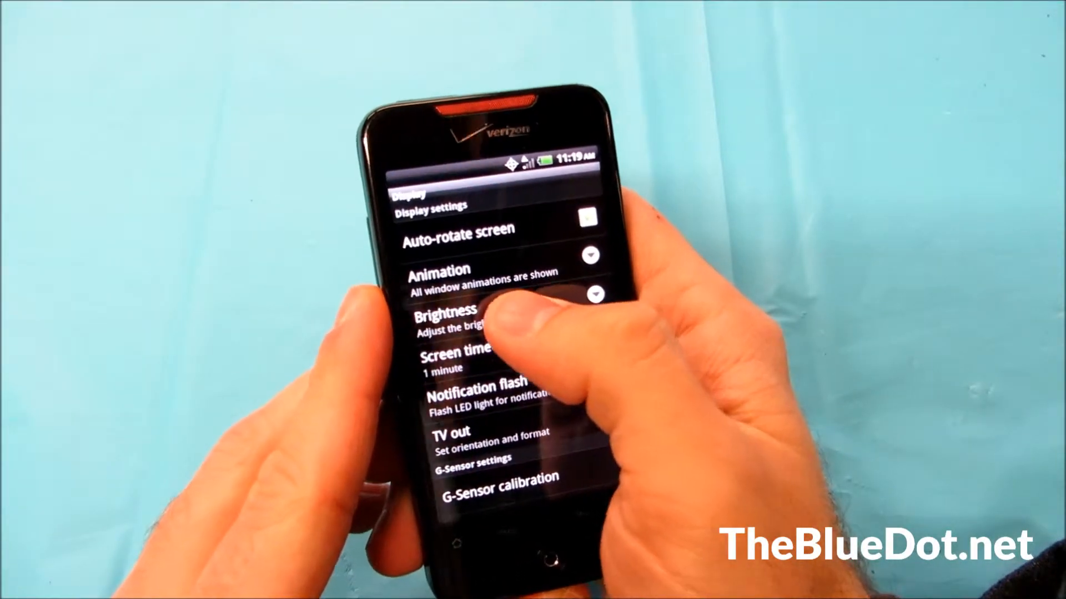
# Open the Brightness dialog from the HTC phone's Display settings.
pyautogui.click(445, 320)
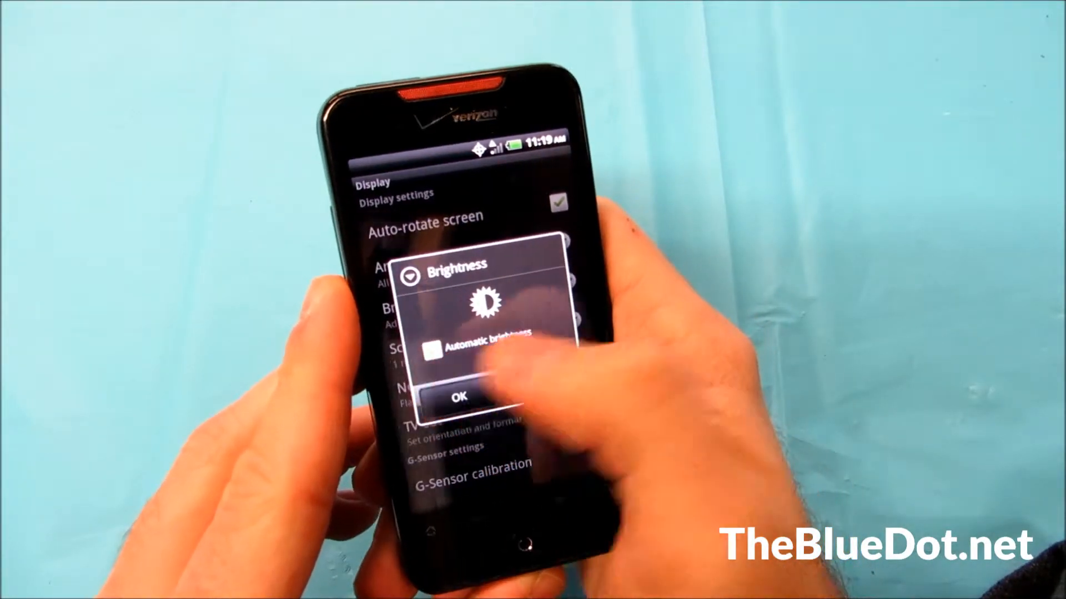